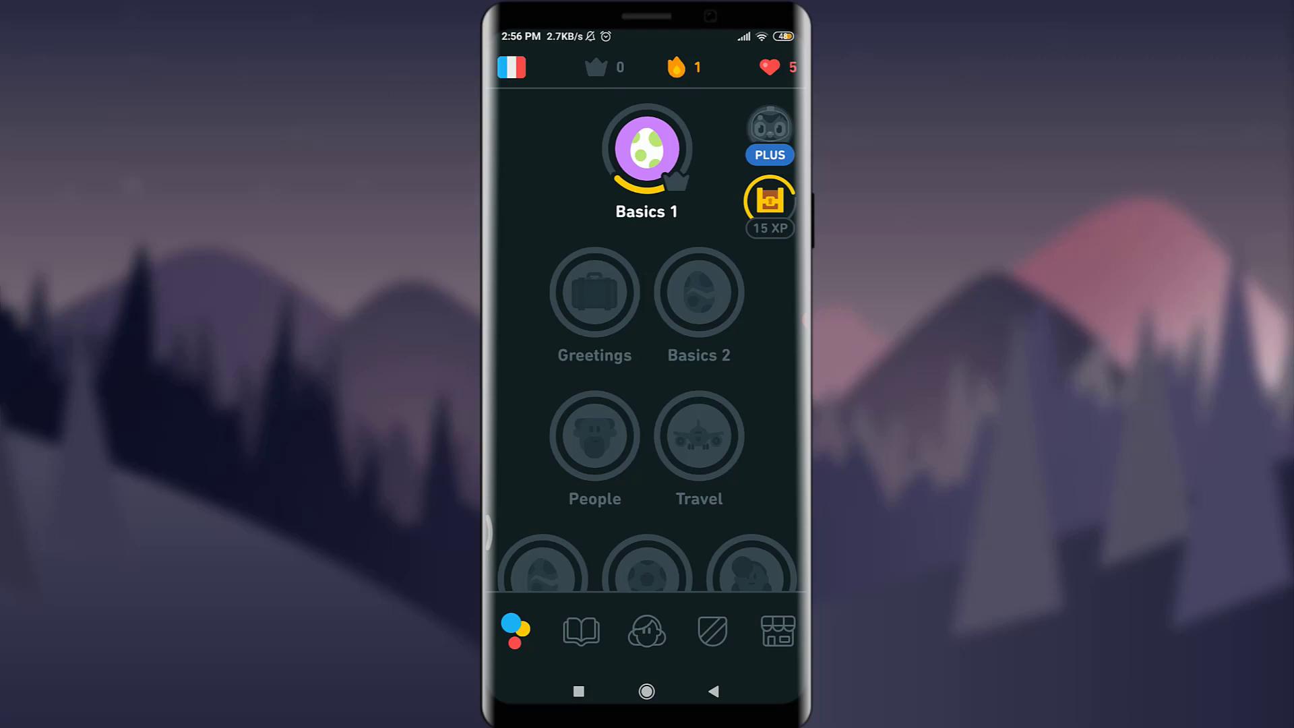
Step: Leave the French course home and show the list of courses available to add
click(511, 68)
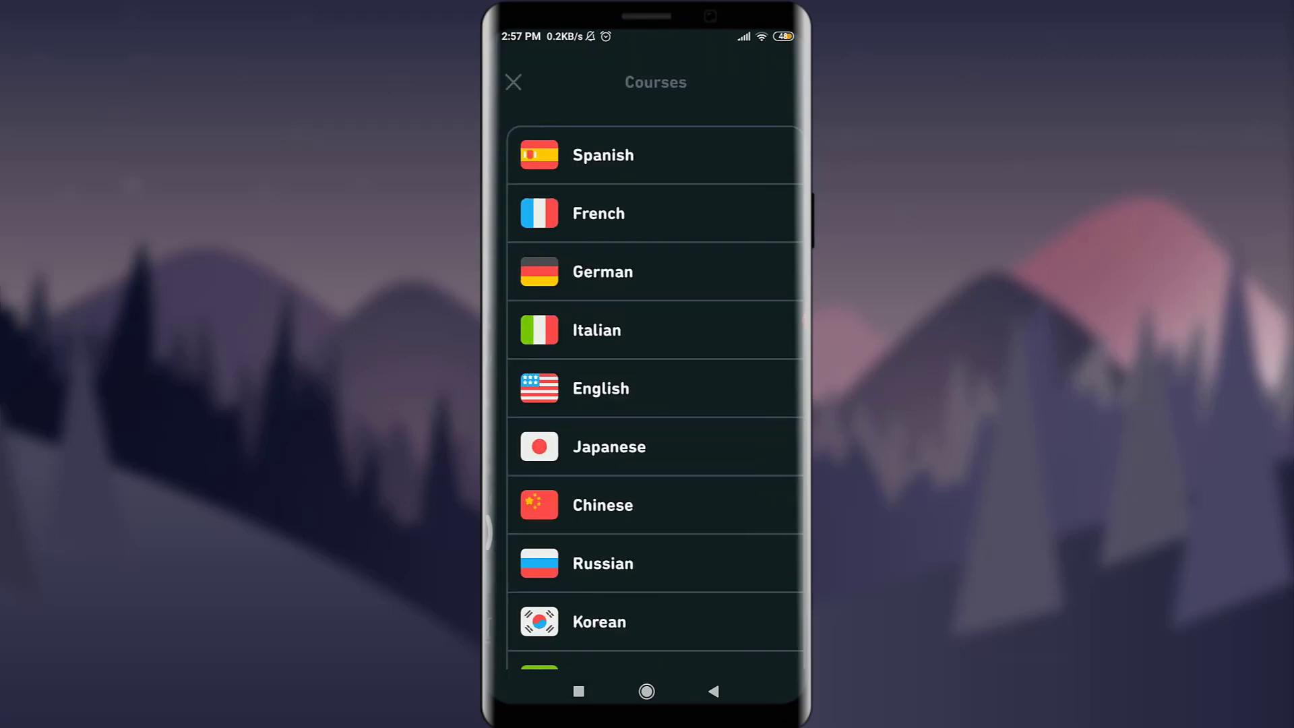
scroll(down, 3)
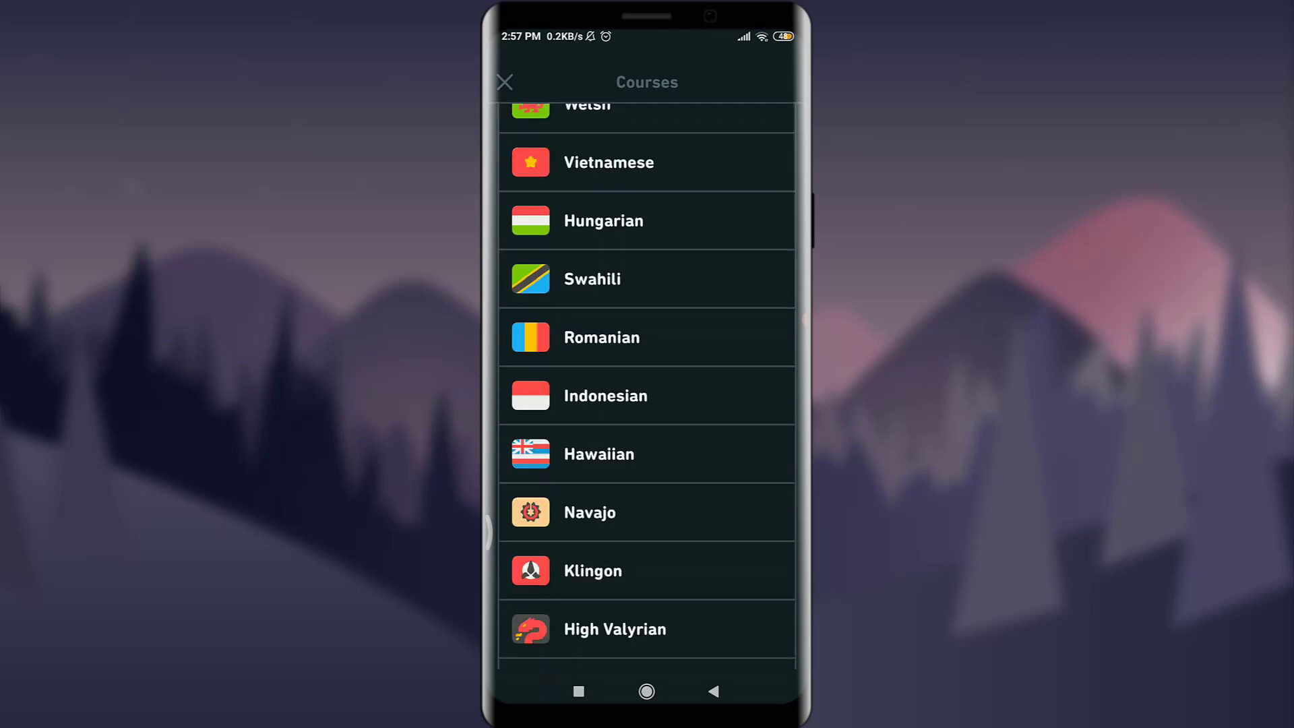
scroll(down, 3)
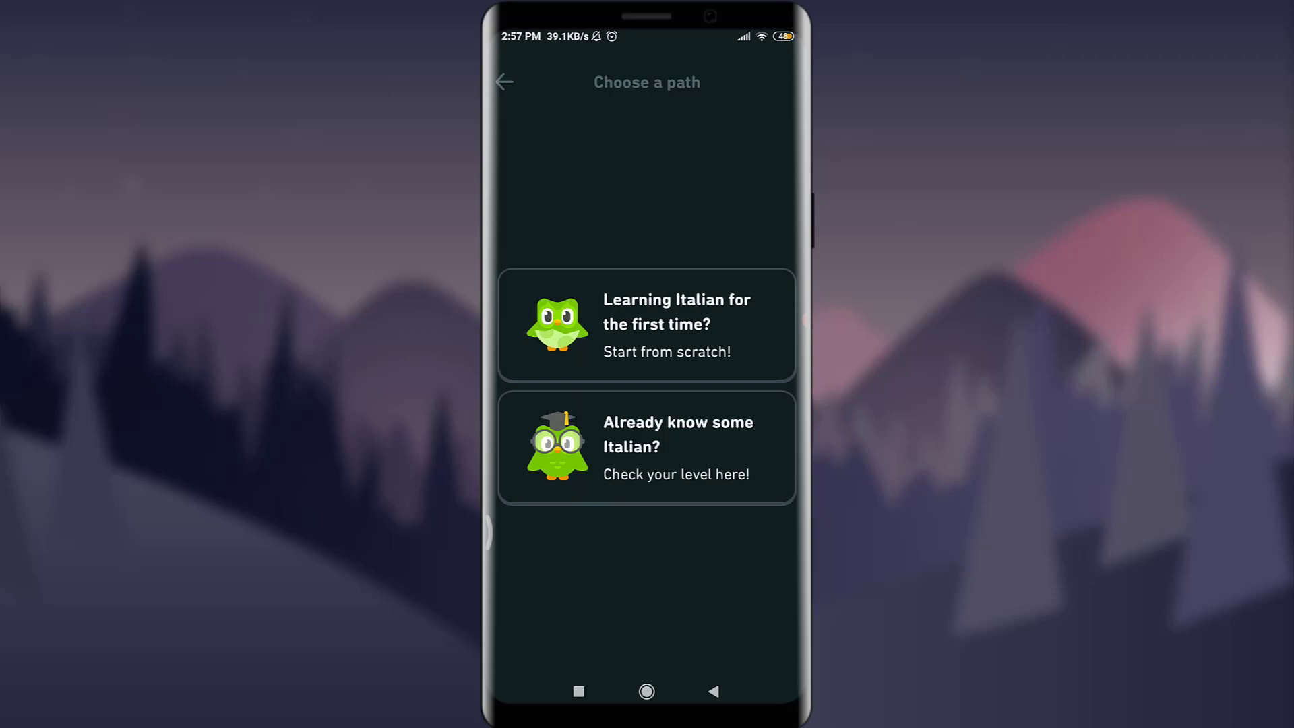
Step: Choose 'Learning Italian for the first time? Start from scratch!' so the Italian course begins loading
click(646, 323)
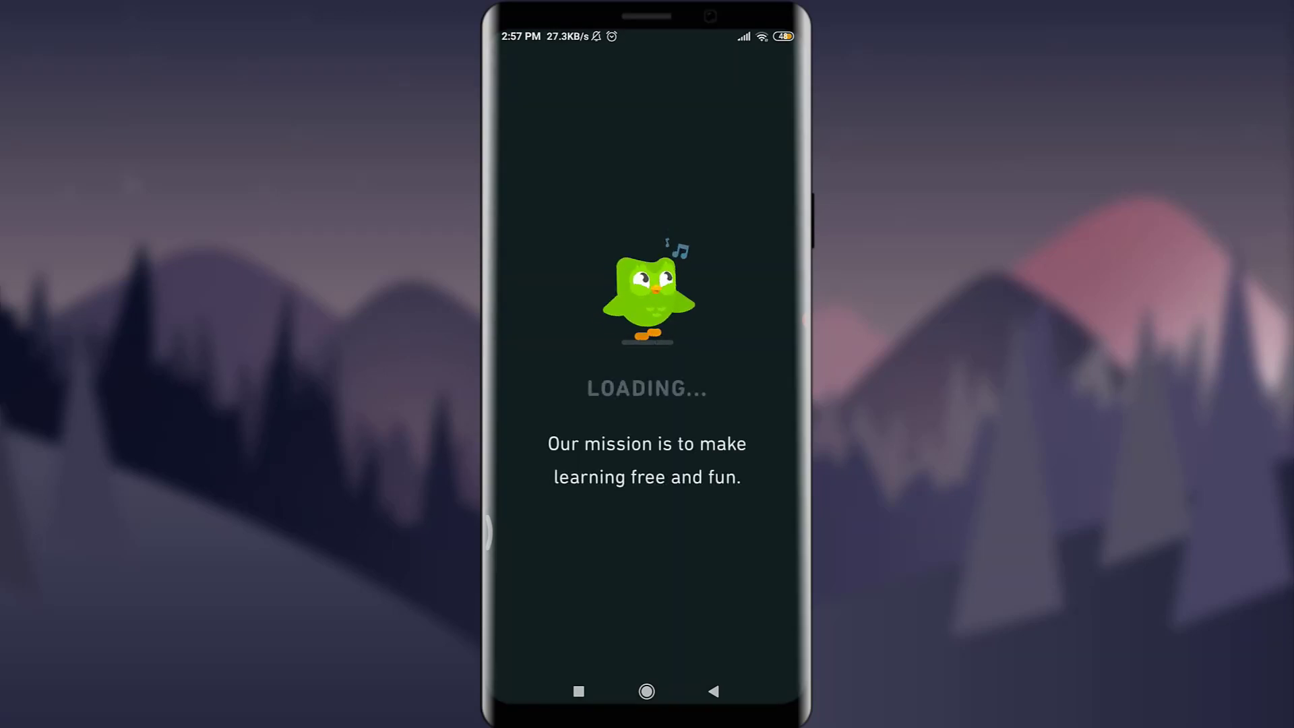